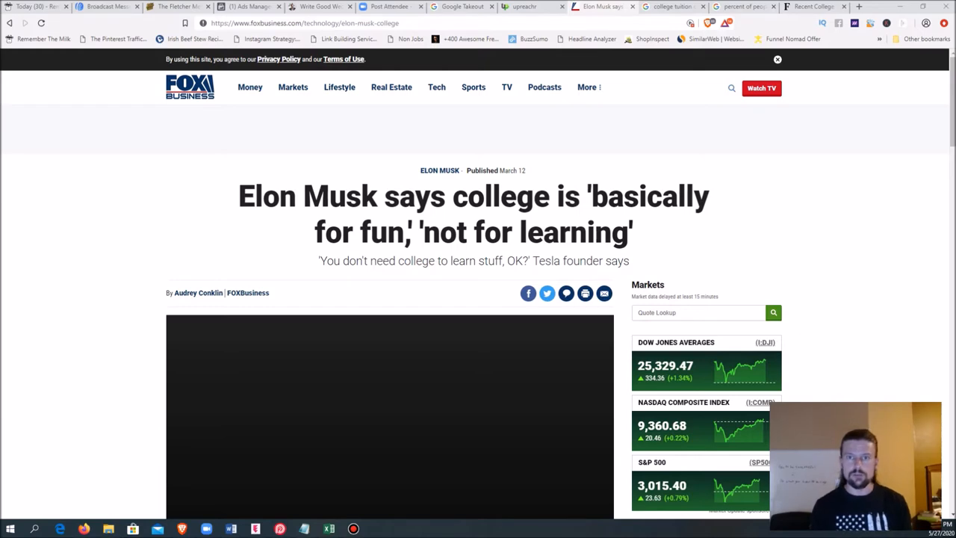
Scroll past the header video to the article's opening paragraphs on Musk's college remarks.
scroll("down", 3)
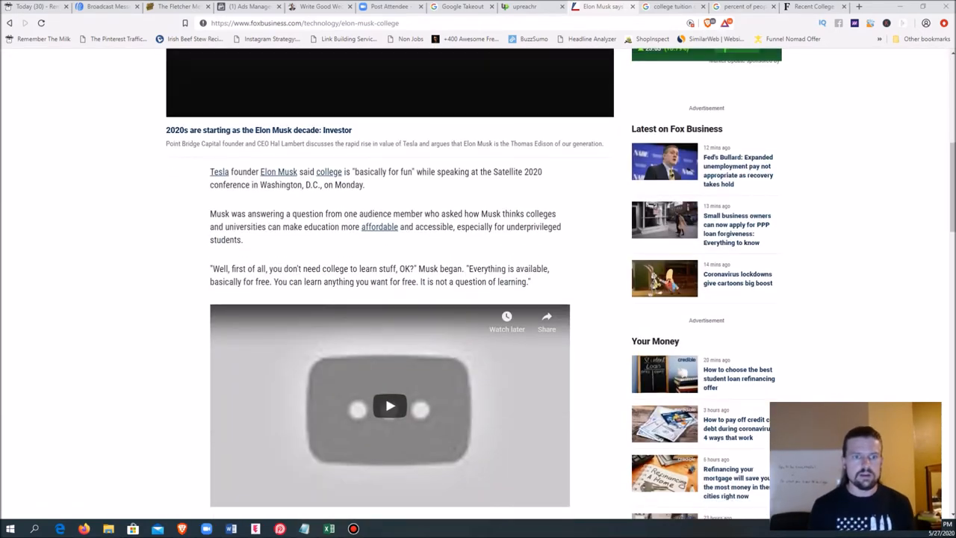
scroll("down", 3)
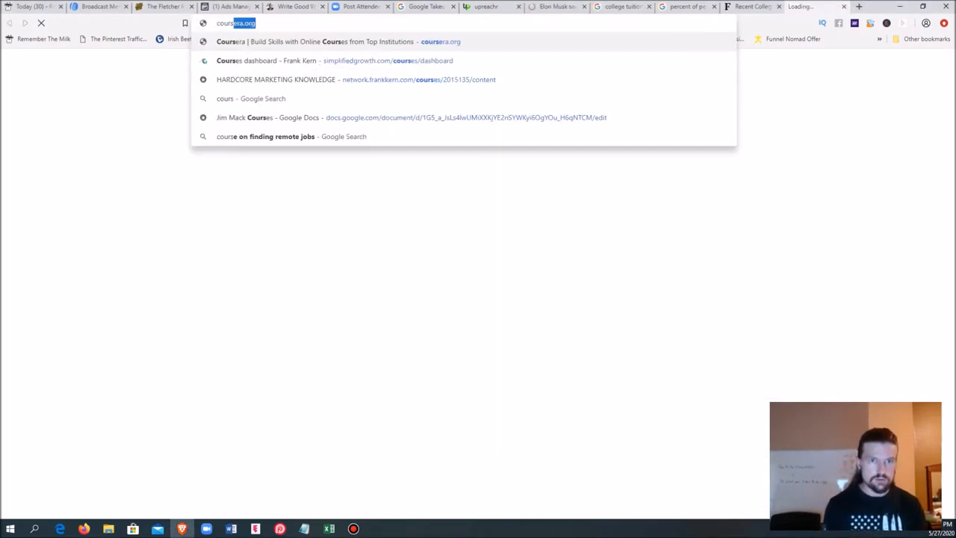
Enter coursera.org in the address bar of the new tab.
type("coursera.org")
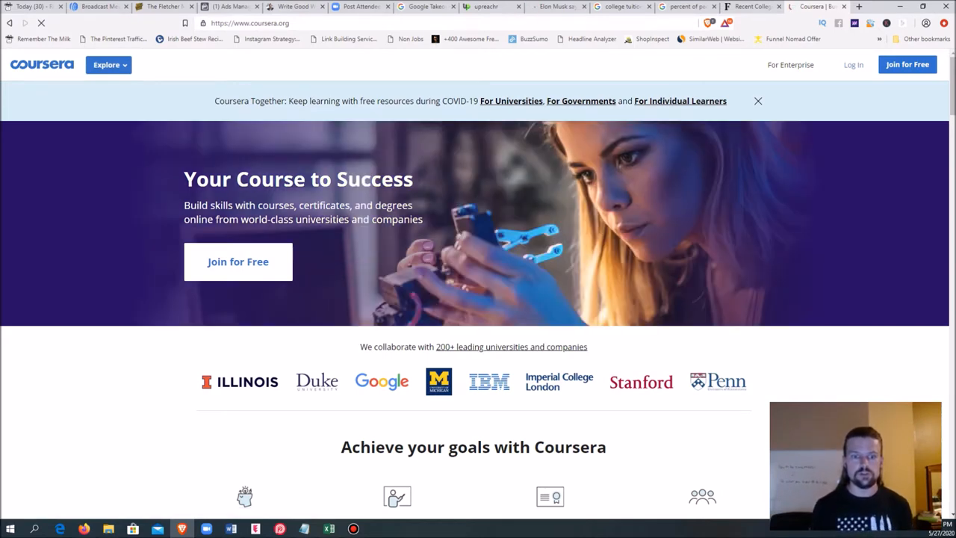
Scroll through Coursera's online courses pitch, then return to the Fox Business Musk article tab.
scroll("down", 3)
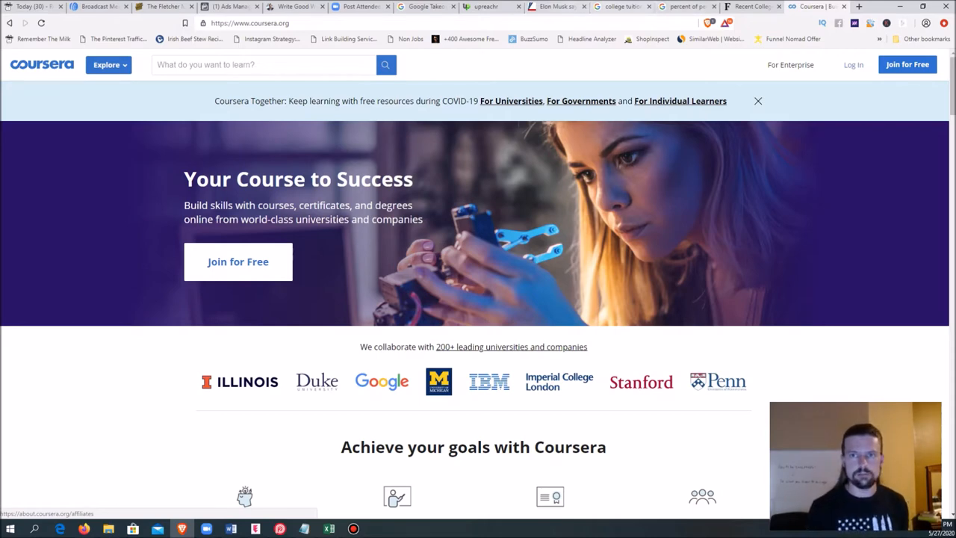
left_click(553, 7)
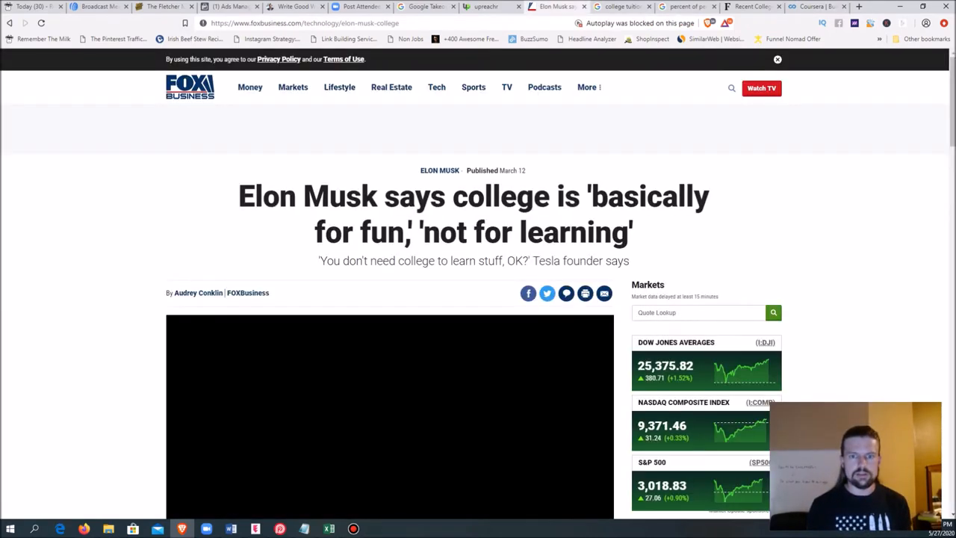
Select 'teach young people how to work hard at tedious tasks' in the article.
scroll("down", 3)
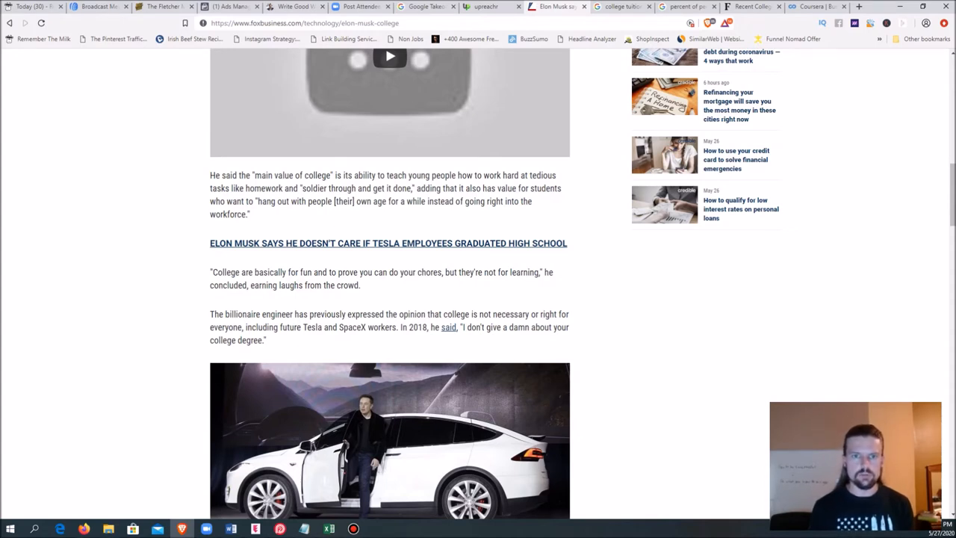
left_click_drag(263, 201, 248, 214)
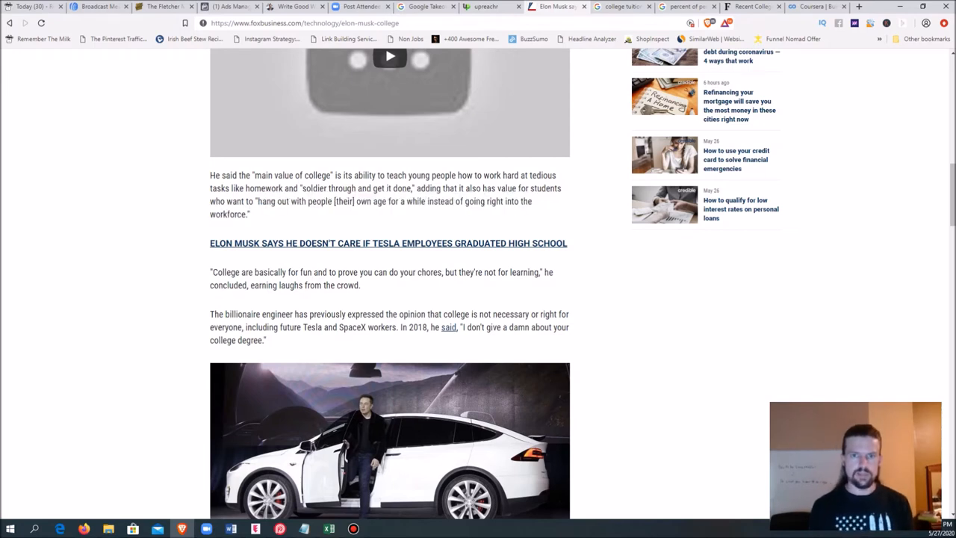
left_click_drag(387, 174, 230, 188)
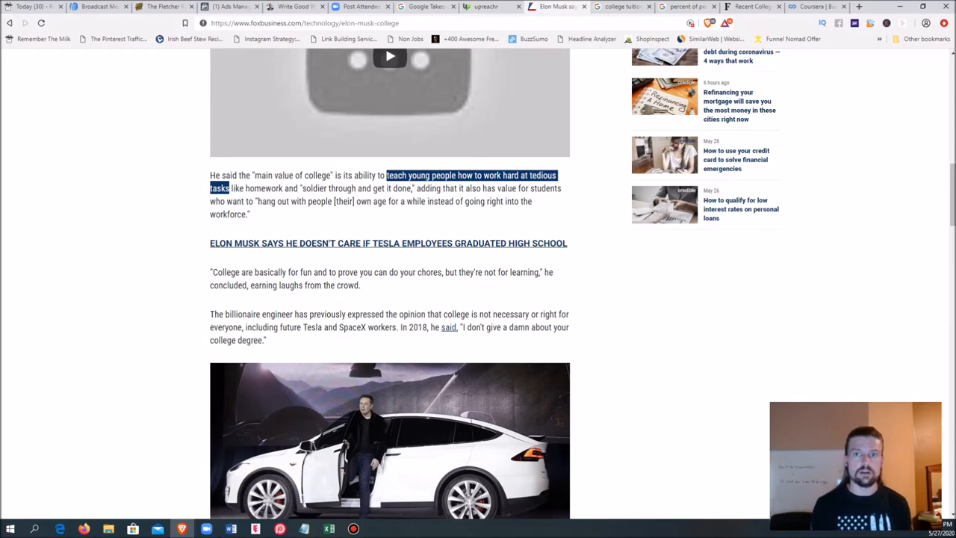
scroll("down", 3)
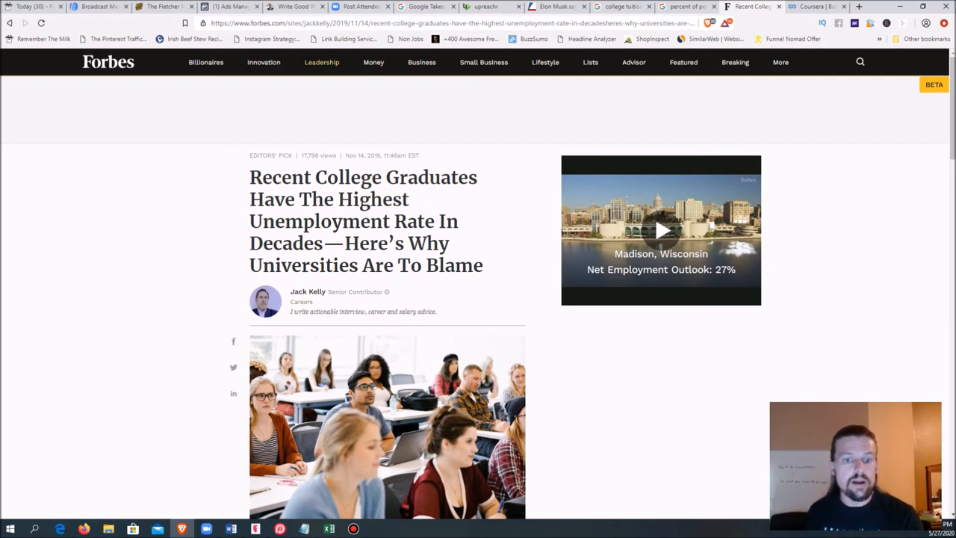
Scroll the Forbes article to the Fed passage on graduates aged 22 to 27.
scroll("down", 3)
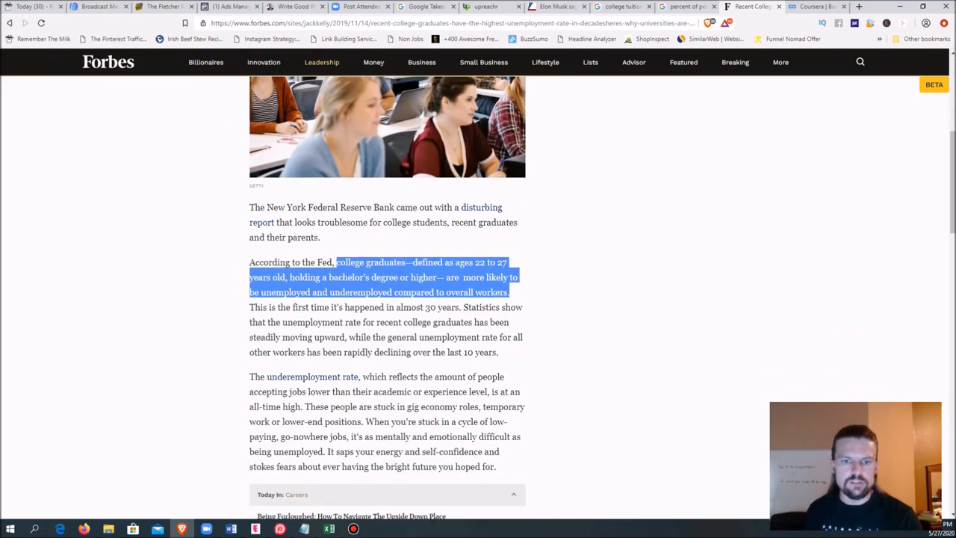
scroll("down", 3)
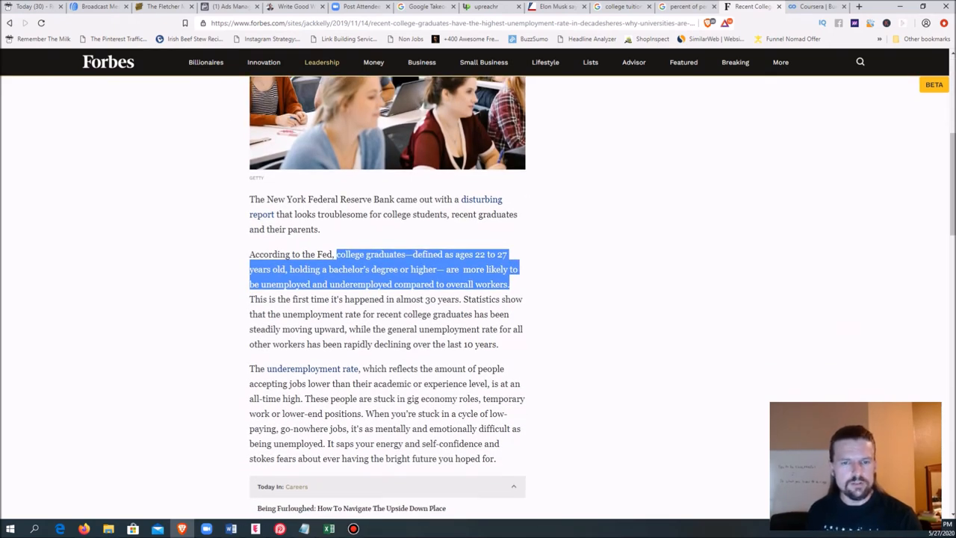